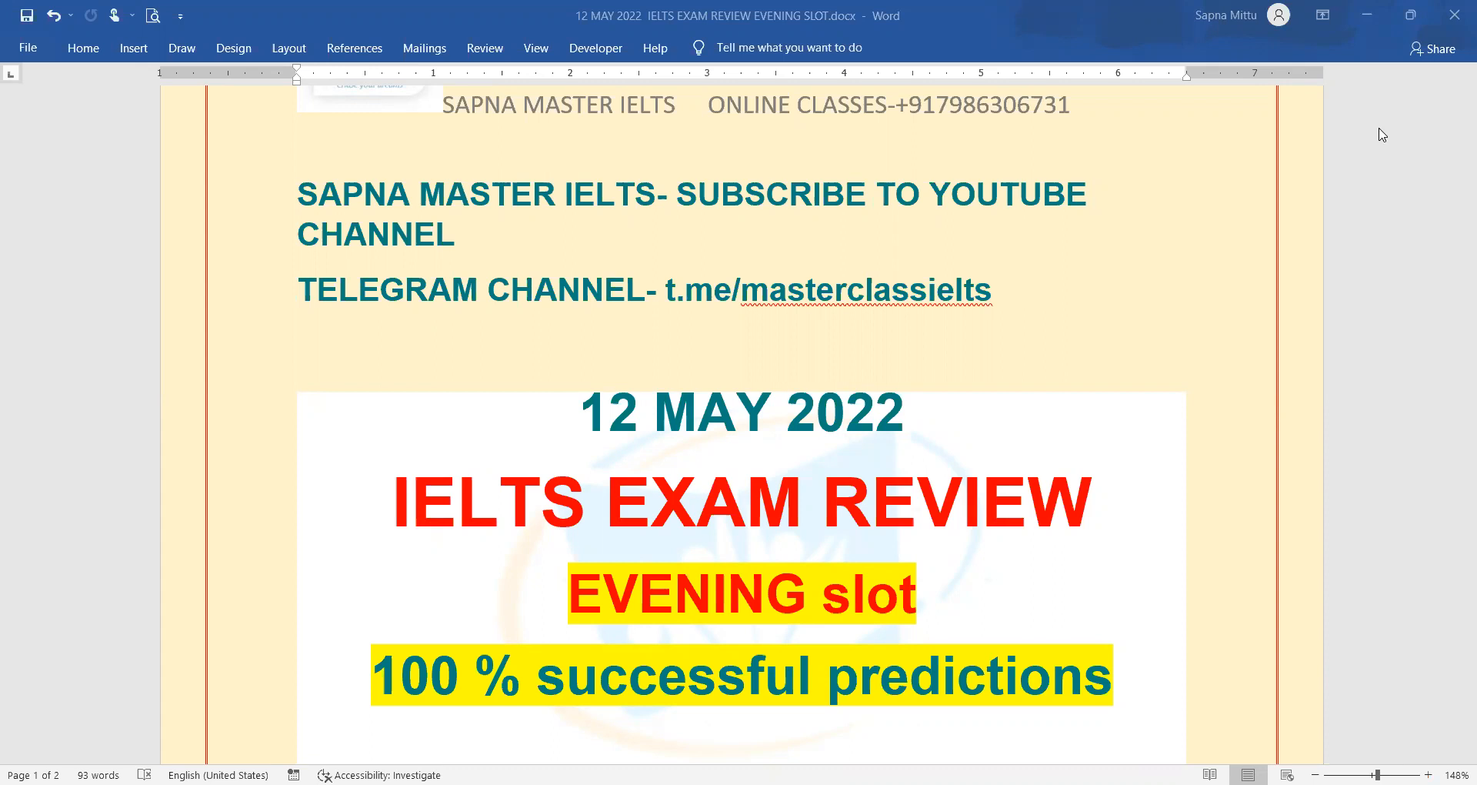
mouse_move(1366, 272)
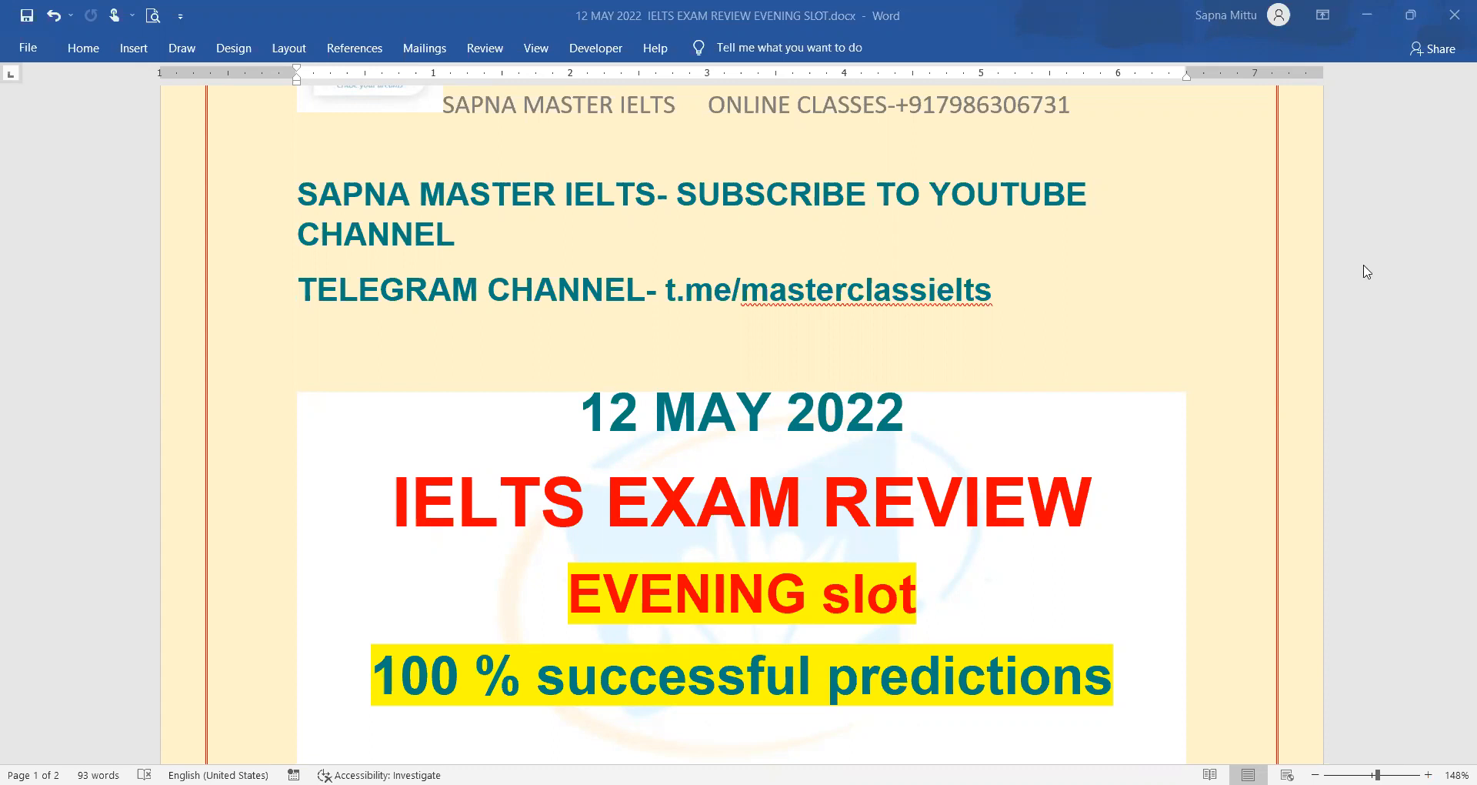
Scroll past the exam review title to Reading Passage 1 marked easy
scroll(down, 3)
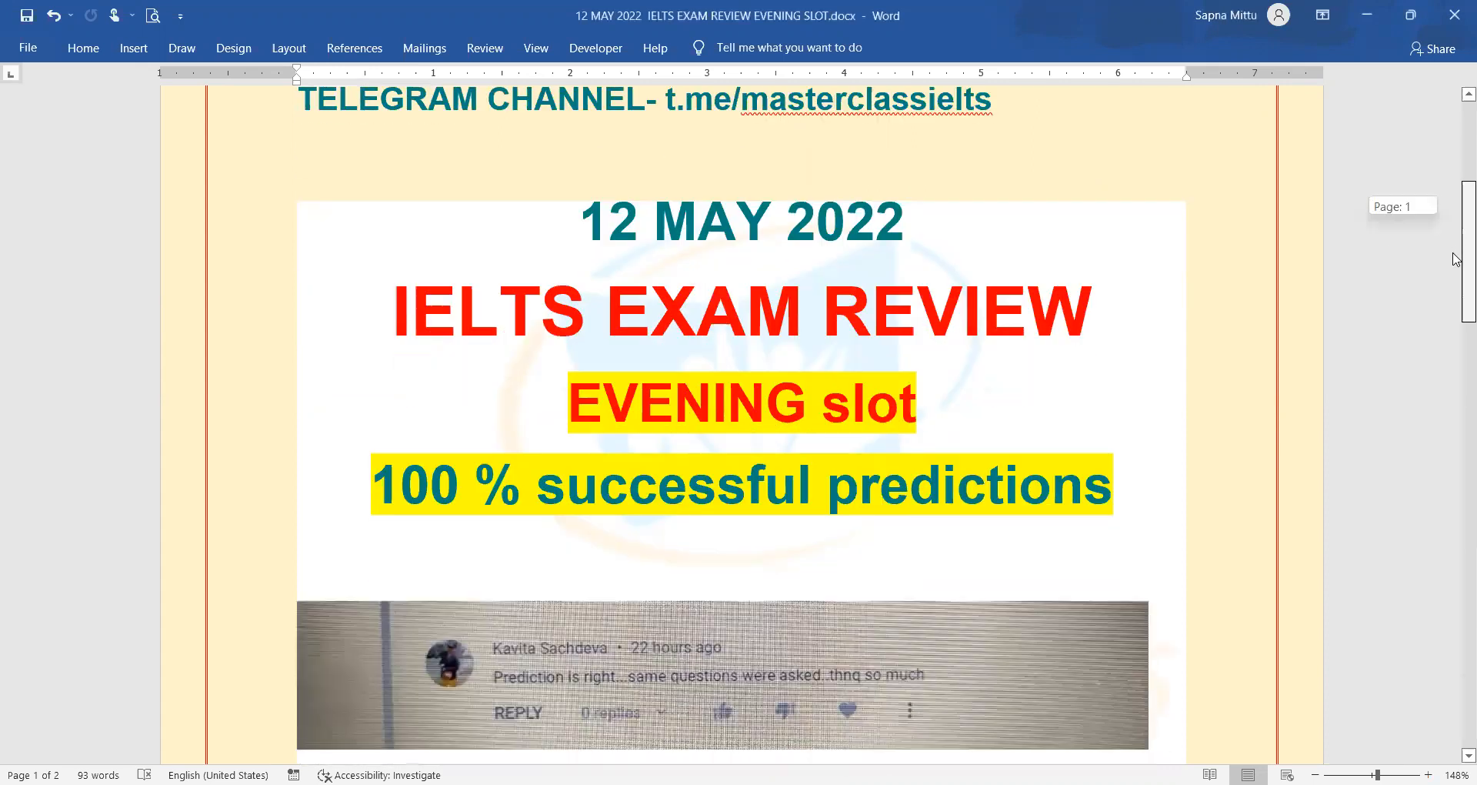
scroll(down, 3)
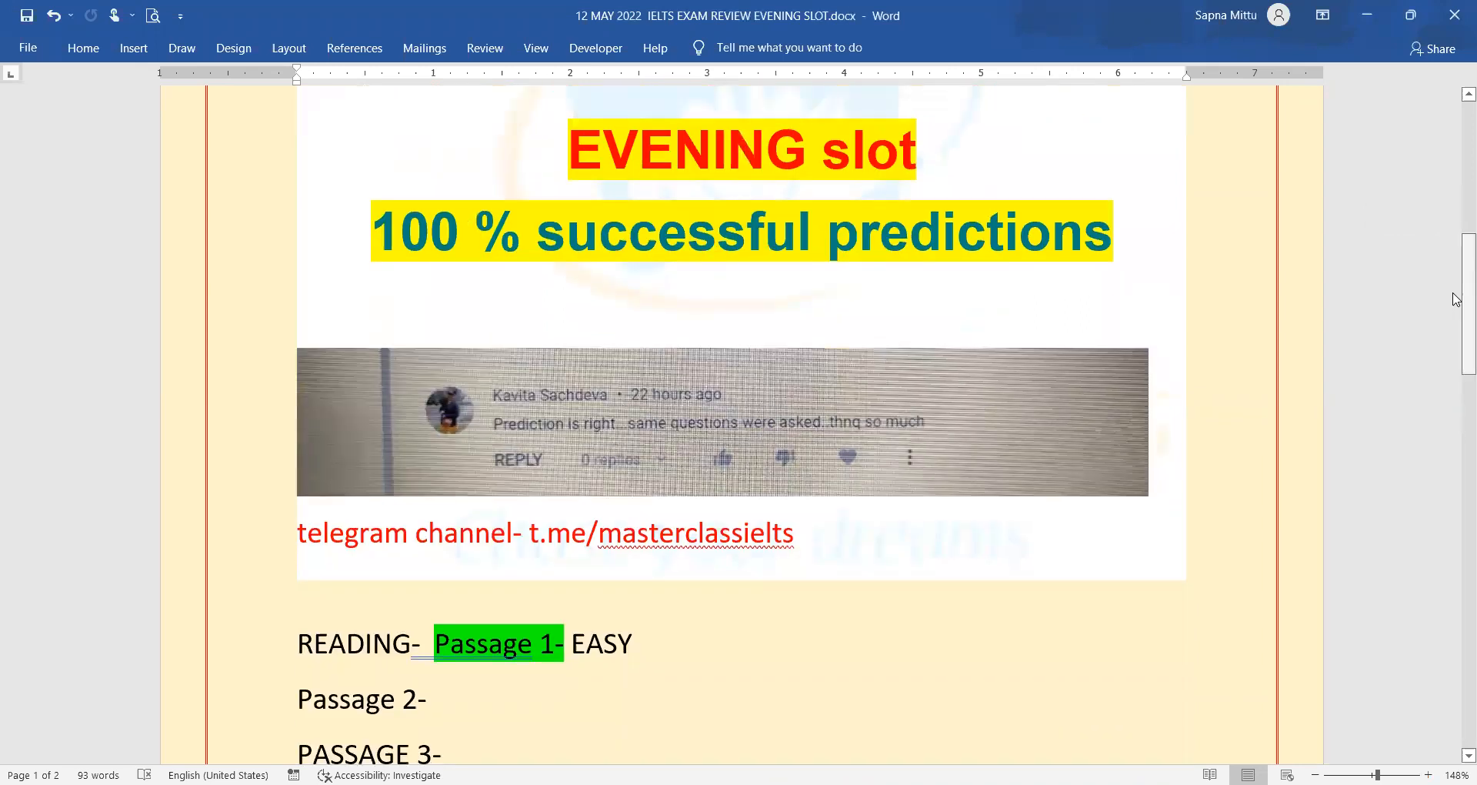
Scroll to show all Reading passage lines and the overall EASY-MODERATE rating
scroll(down, 3)
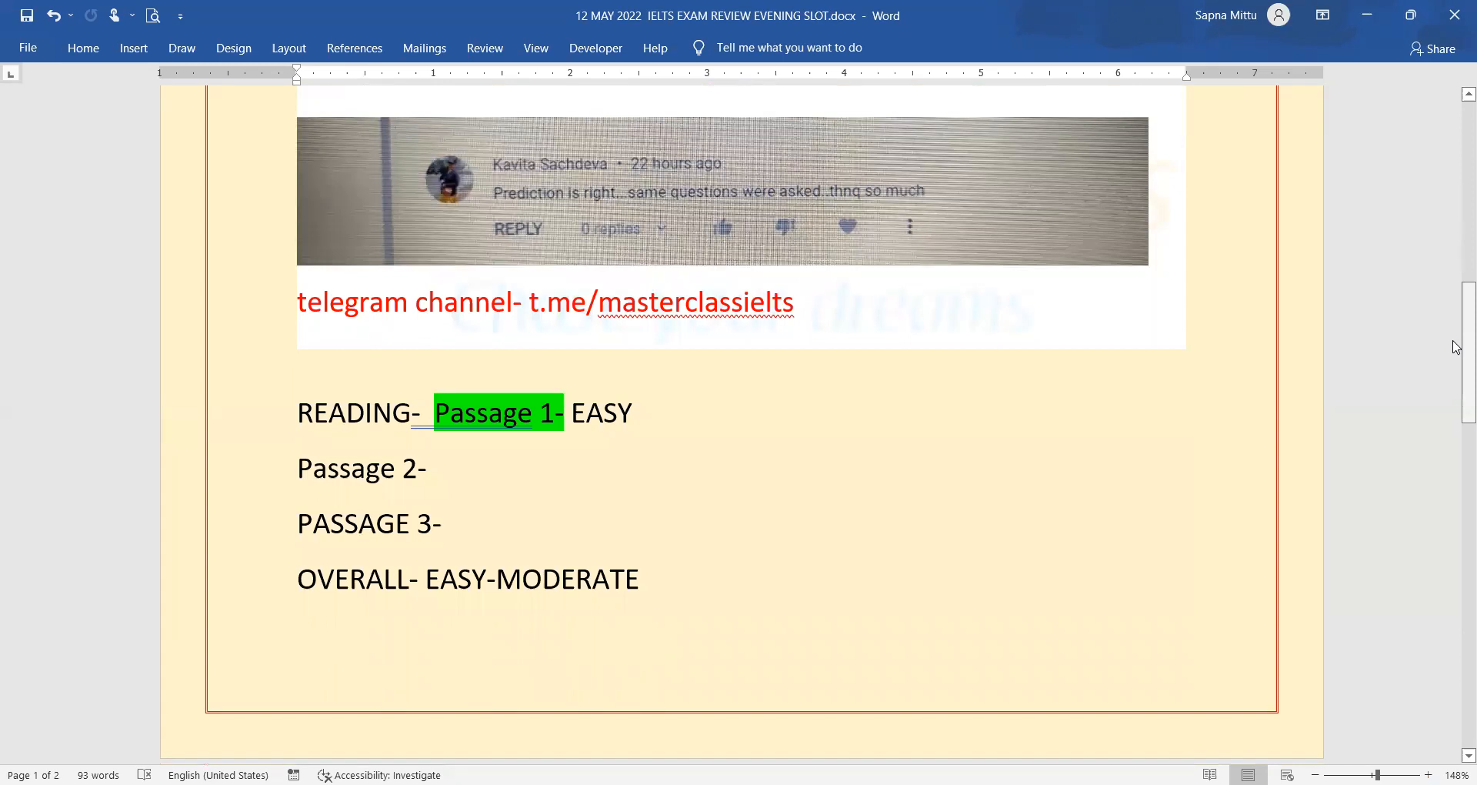
Scroll onto page 2 to the Listening section, its easy overall rating and Writing Task 1
scroll(down, 3)
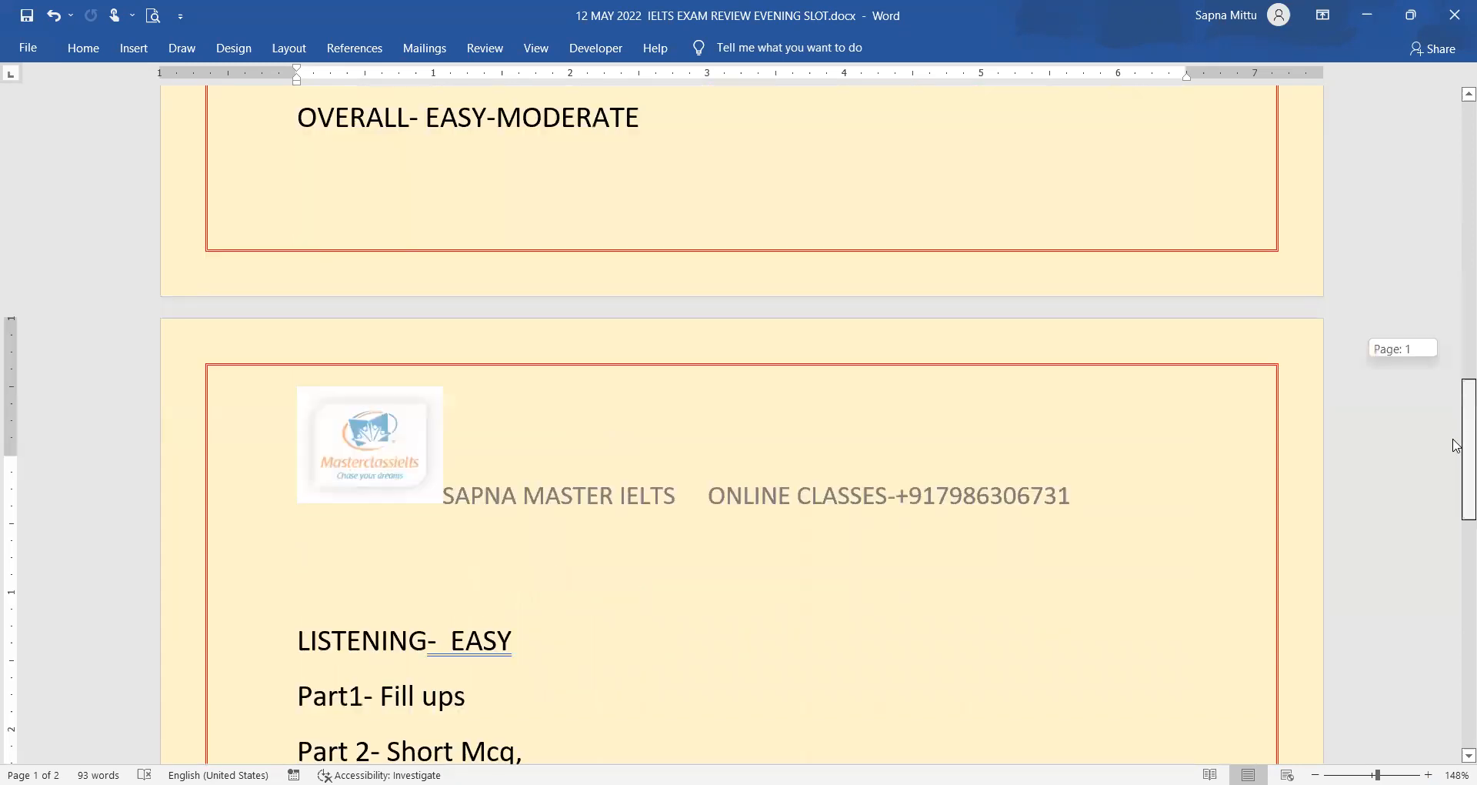
scroll(down, 3)
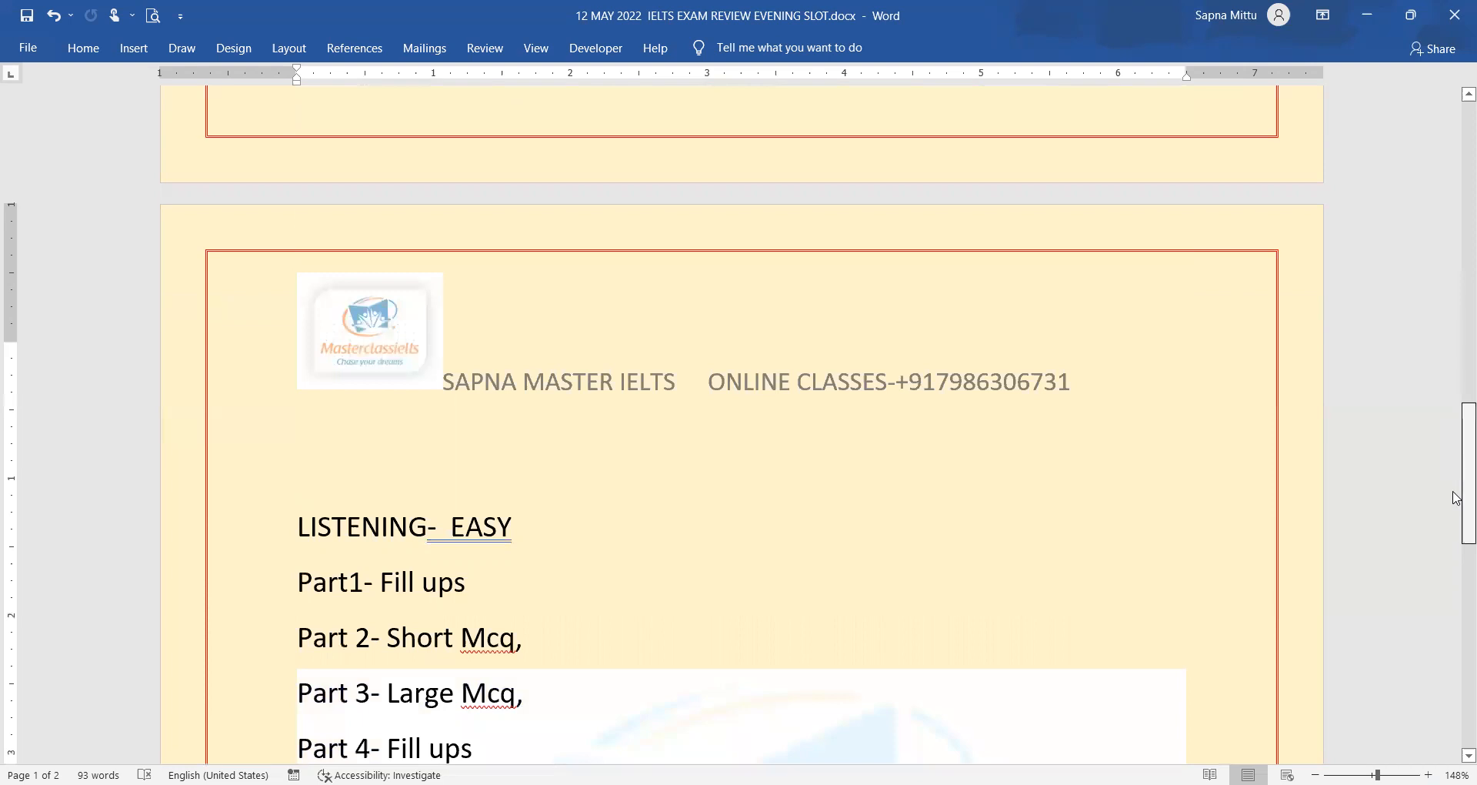
scroll(down, 3)
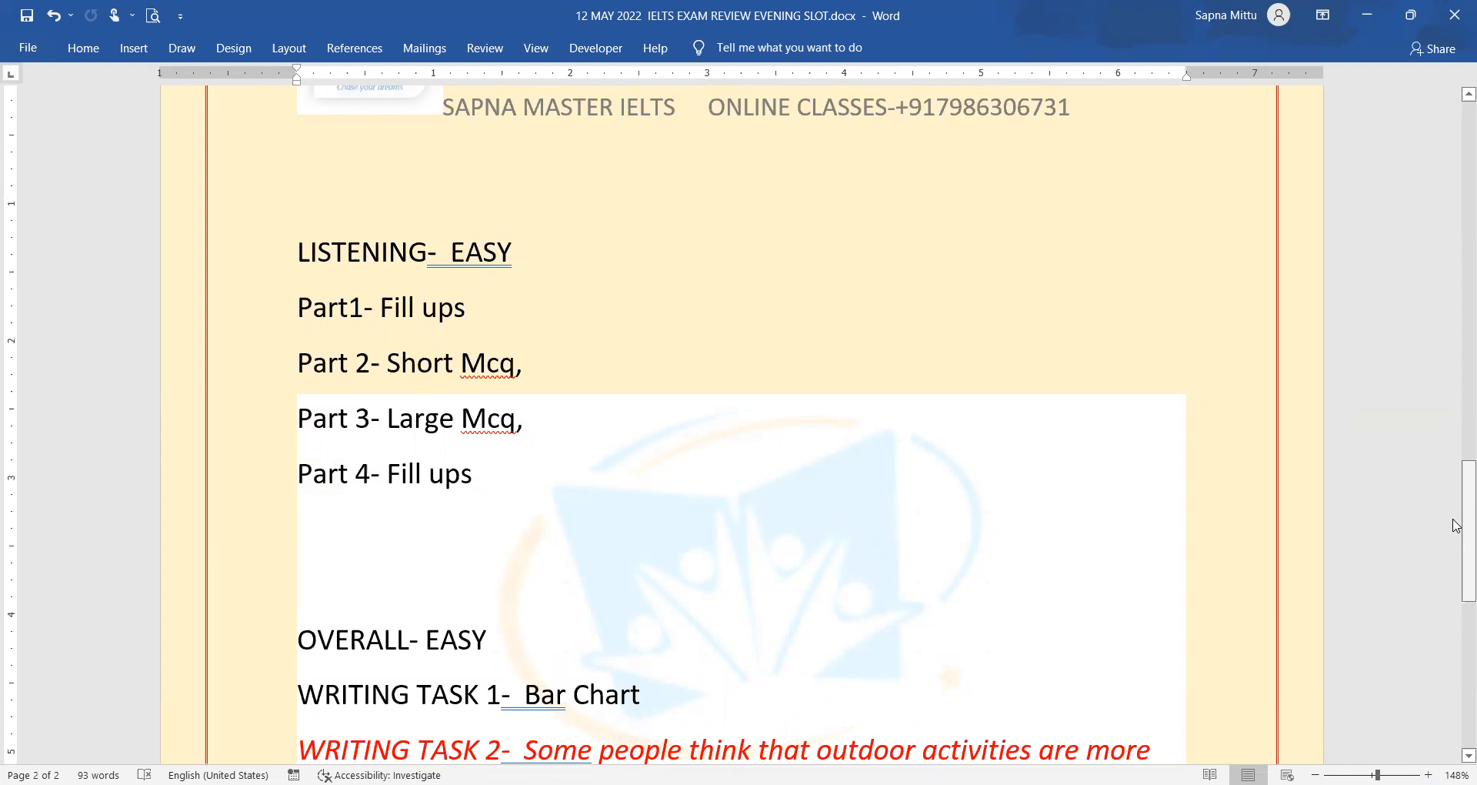
Place the insertion point in the Writing Task 1 Bar Chart line
click(565, 693)
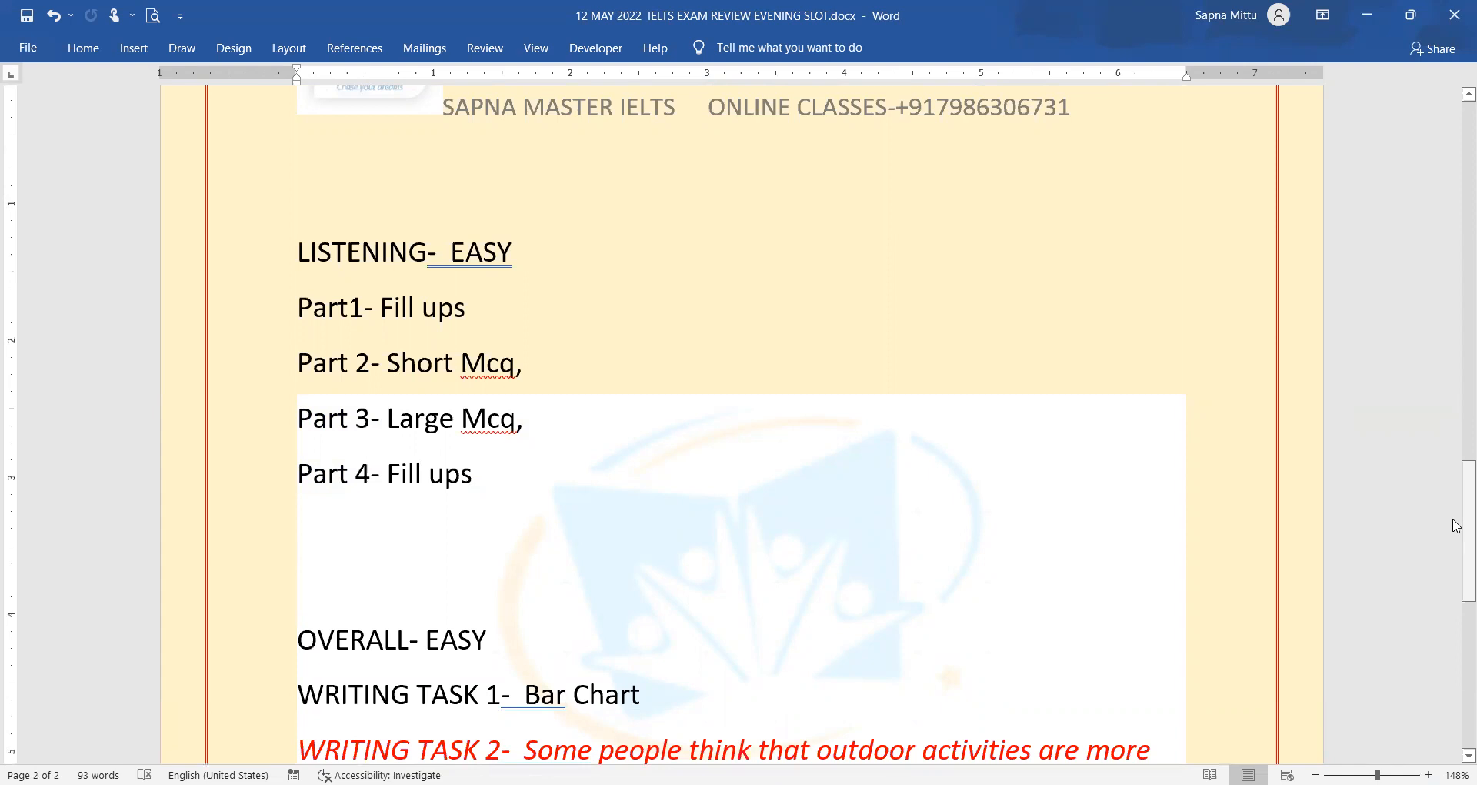
click(563, 694)
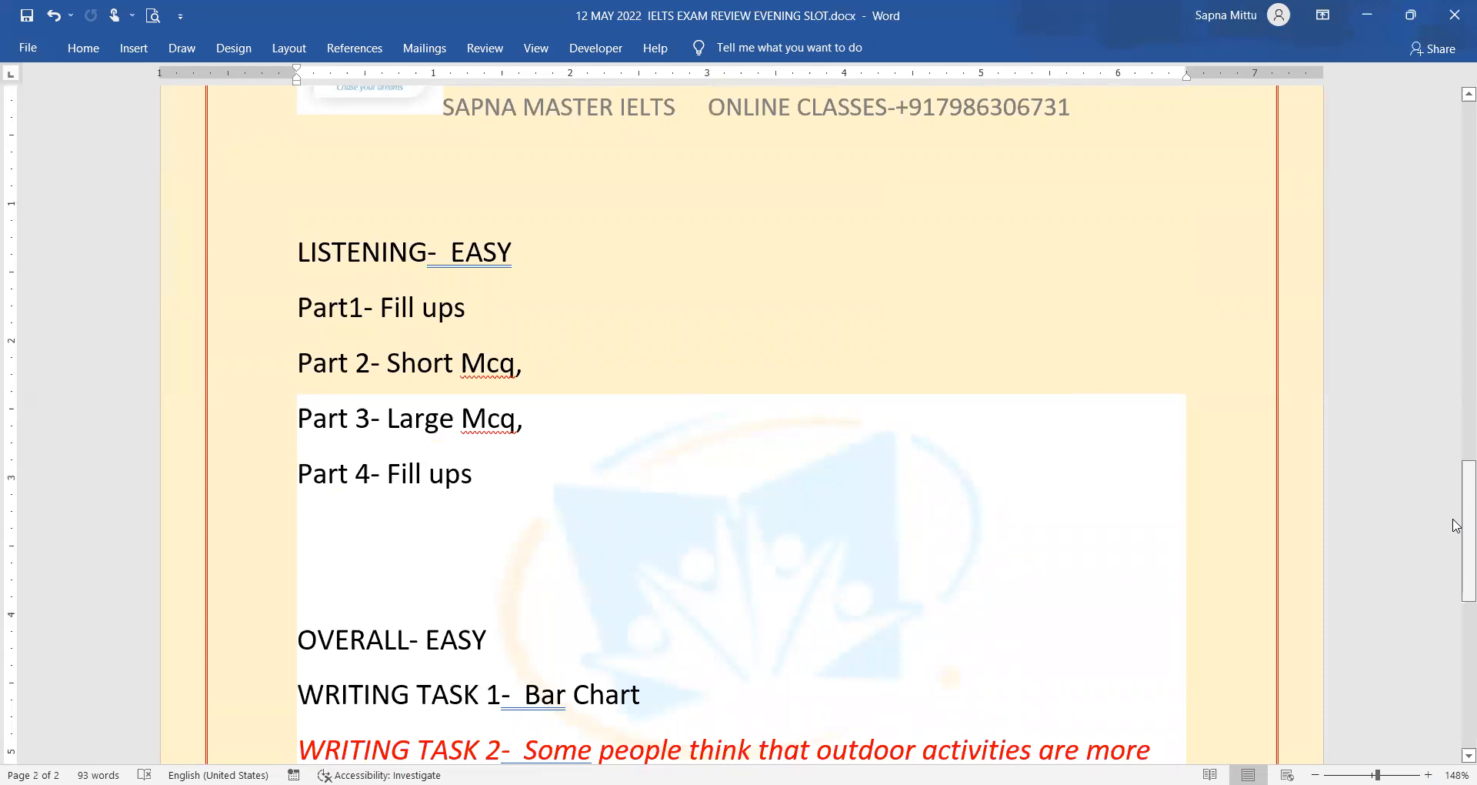
click(563, 694)
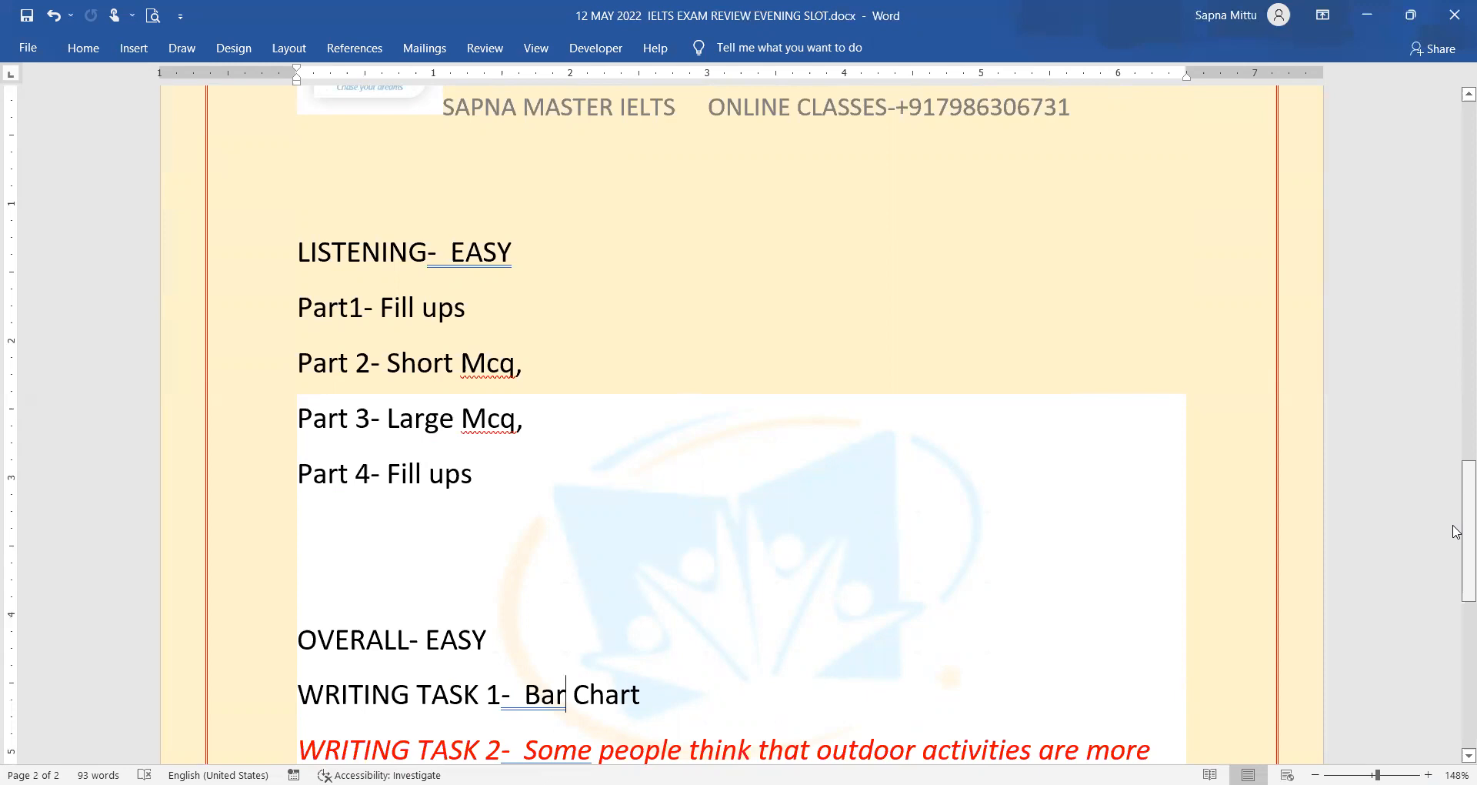
Scroll to show the full Writing Task 2 question on outdoor activities versus computer games, cursor in the Bar Chart line
scroll(down, 3)
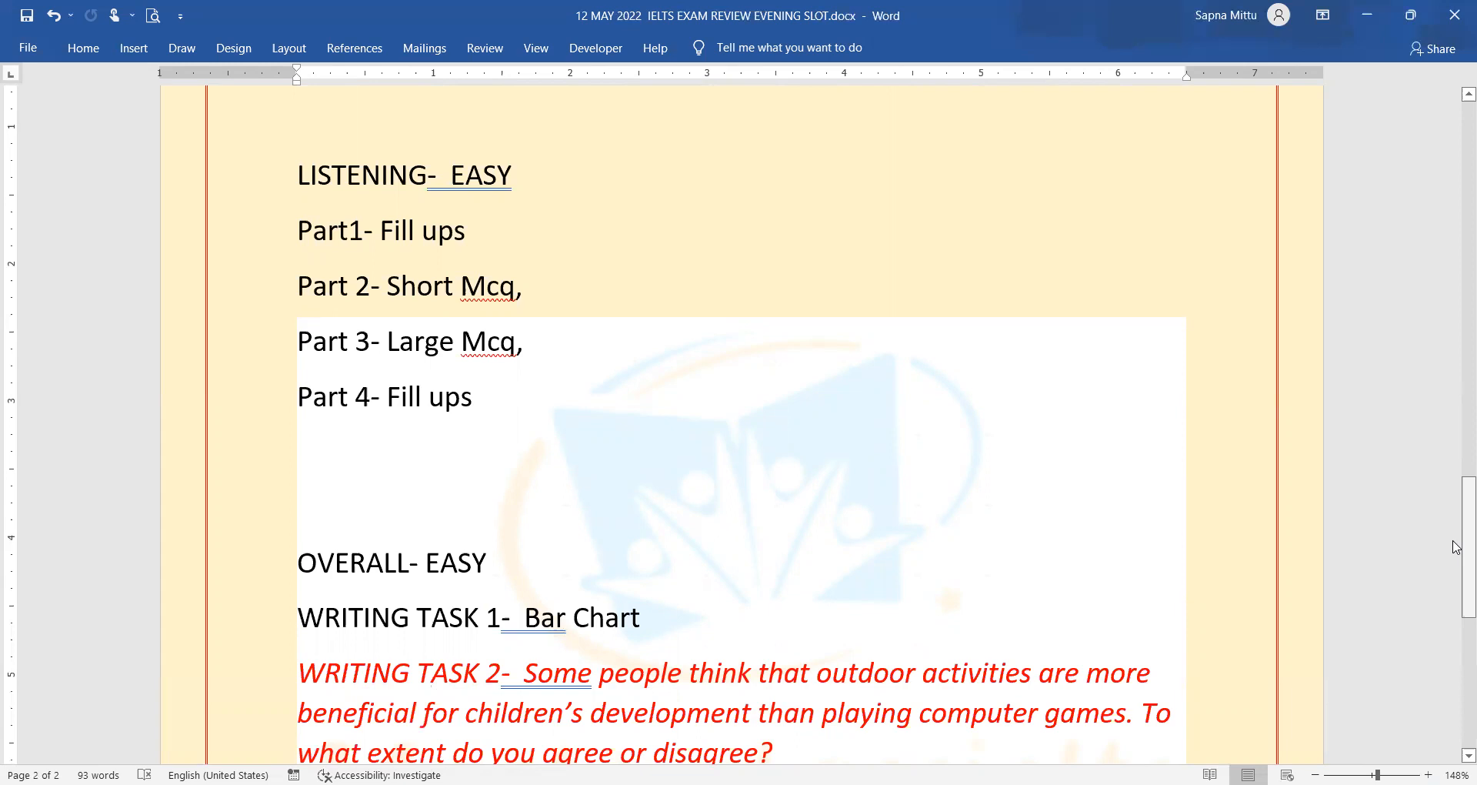
scroll(up, 3)
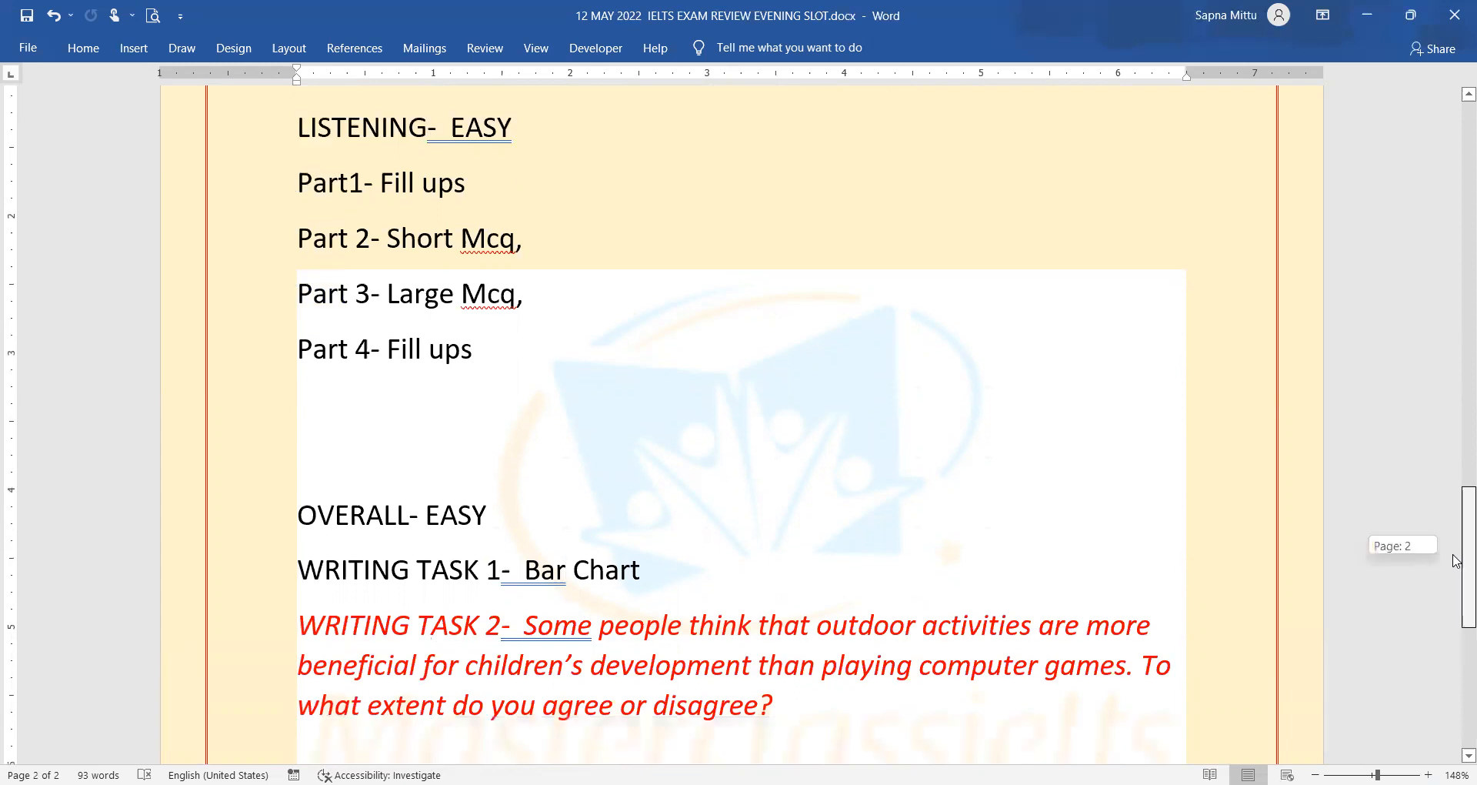
scroll(up, 3)
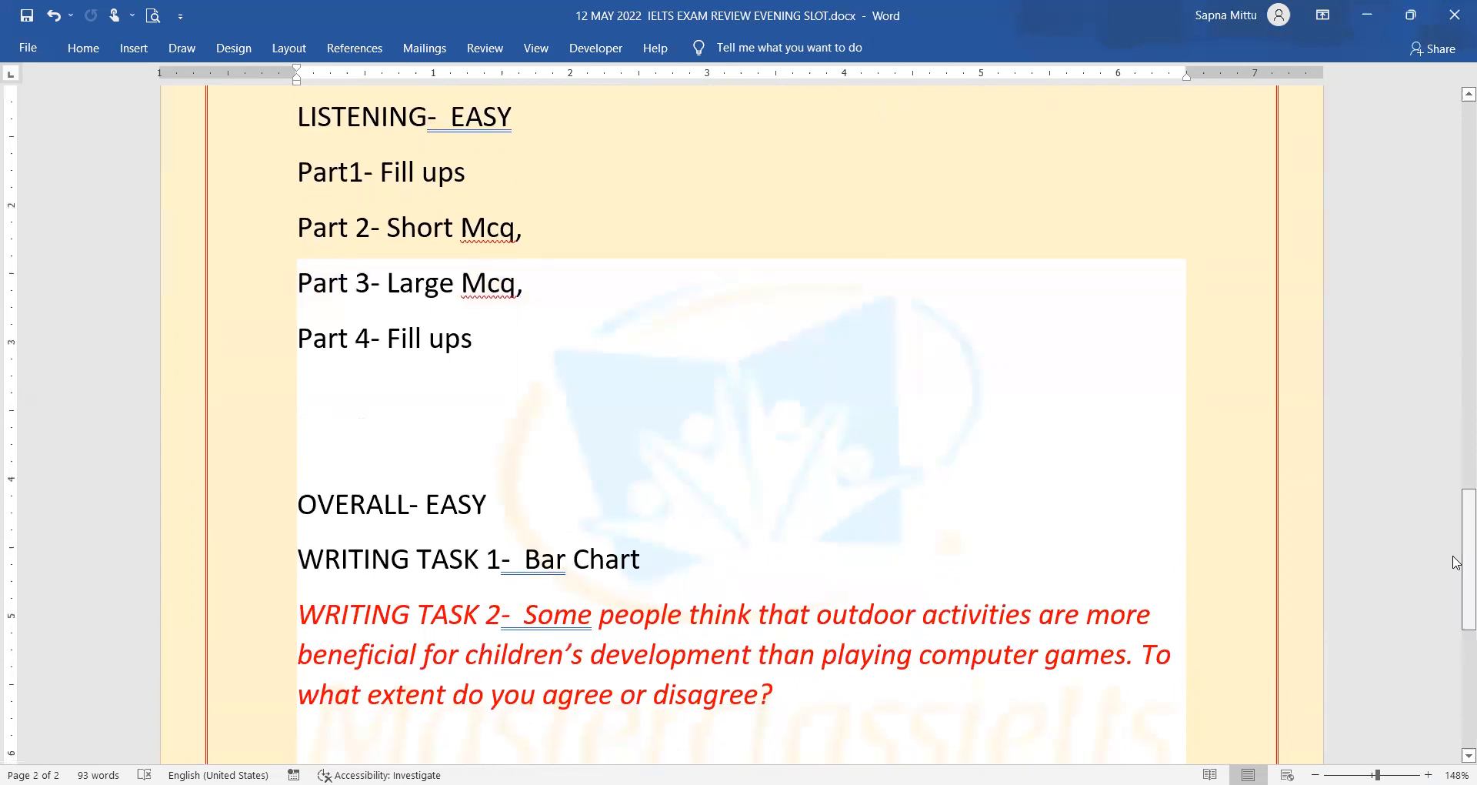
click(566, 559)
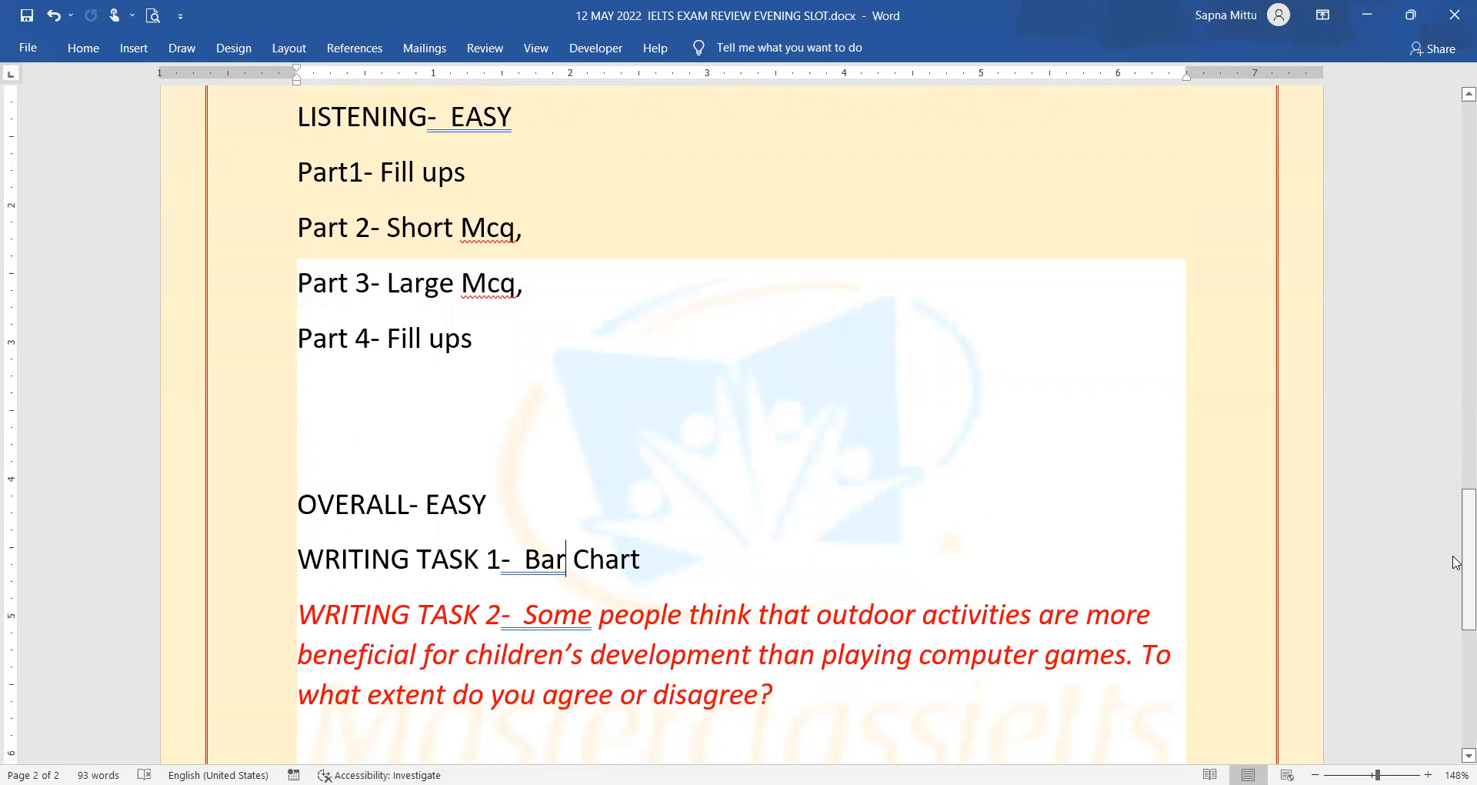